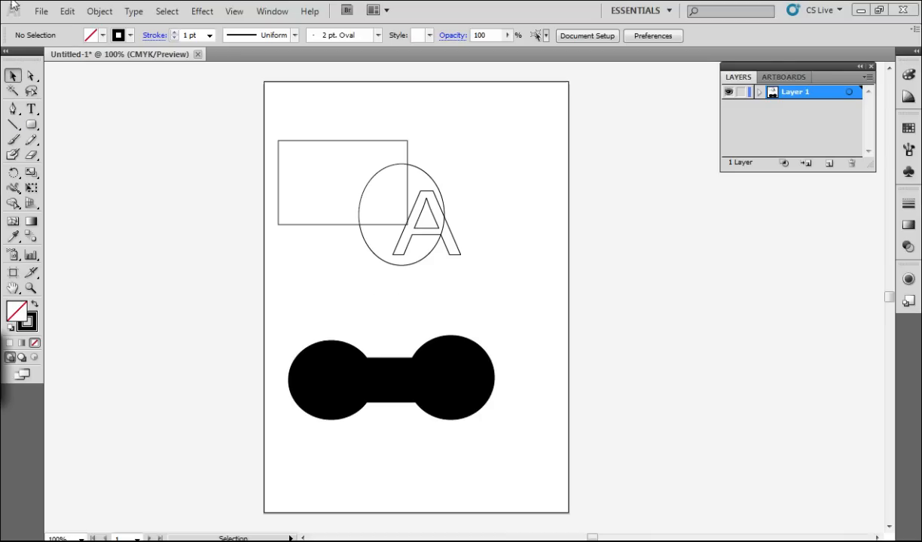
{"action": "mouse_move", "coordinate": [211, 319]}
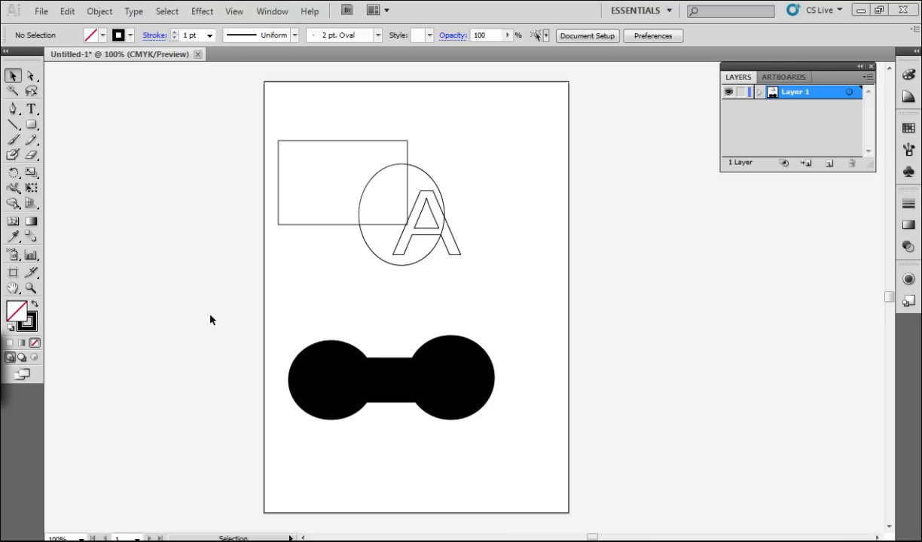
{"action": "mouse_move", "coordinate": [259, 287]}
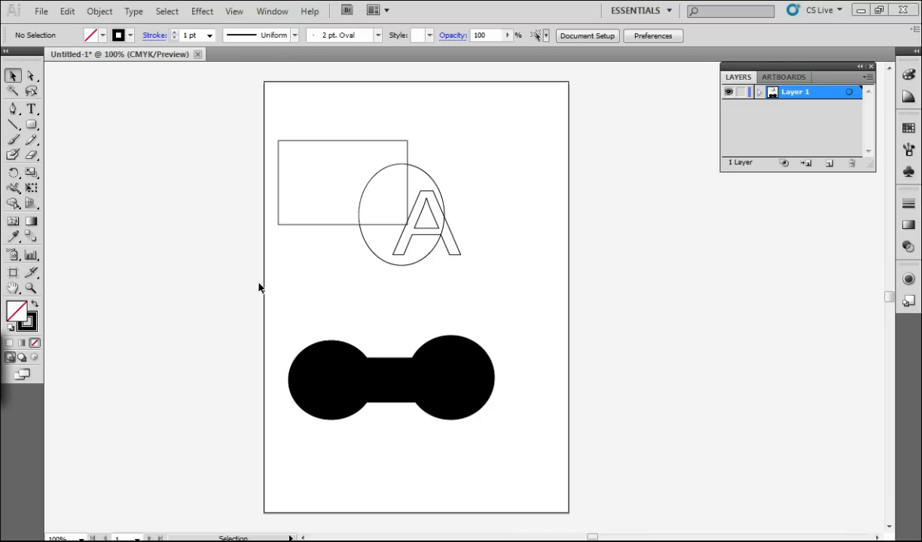
{"action": "mouse_move", "coordinate": [263, 283]}
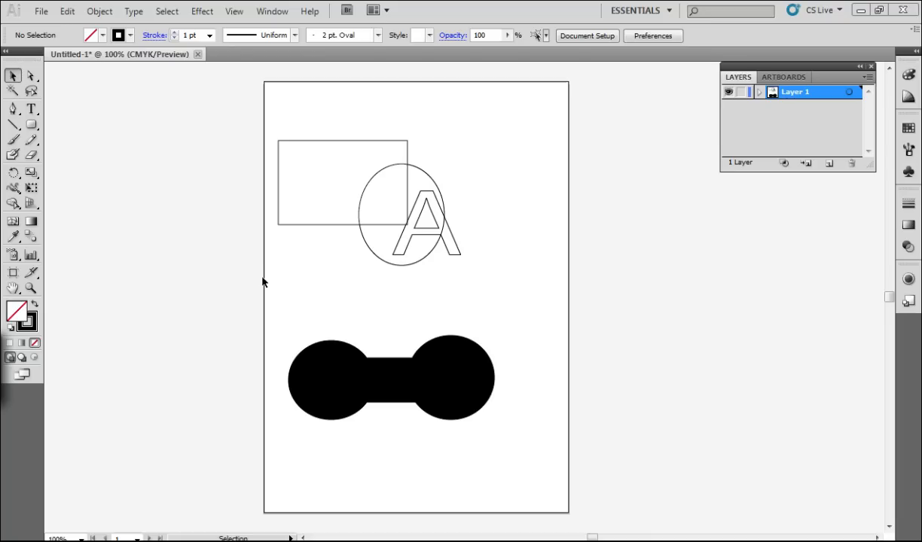
{"action": "mouse_move", "coordinate": [612, 287]}
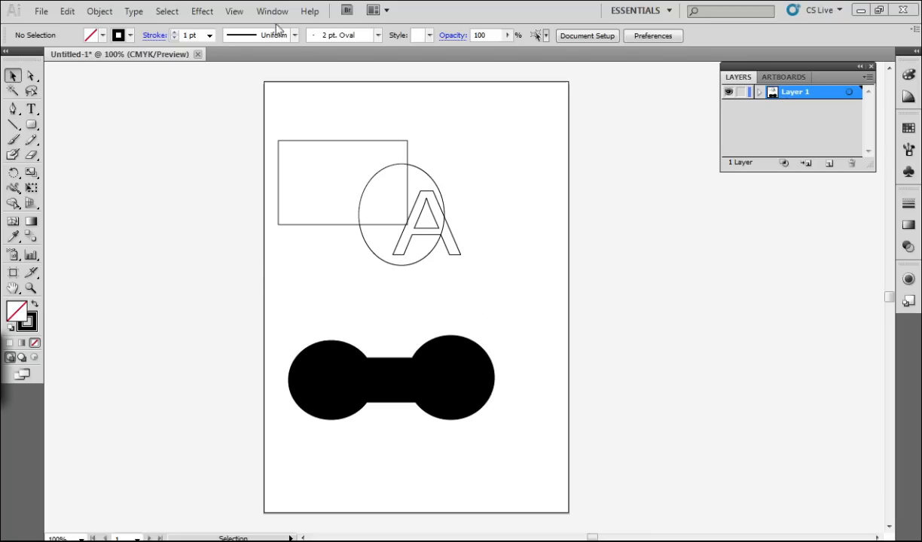
Show the Pathfinder panel from the Window menu
{"action": "left_click", "coordinate": [271, 11]}
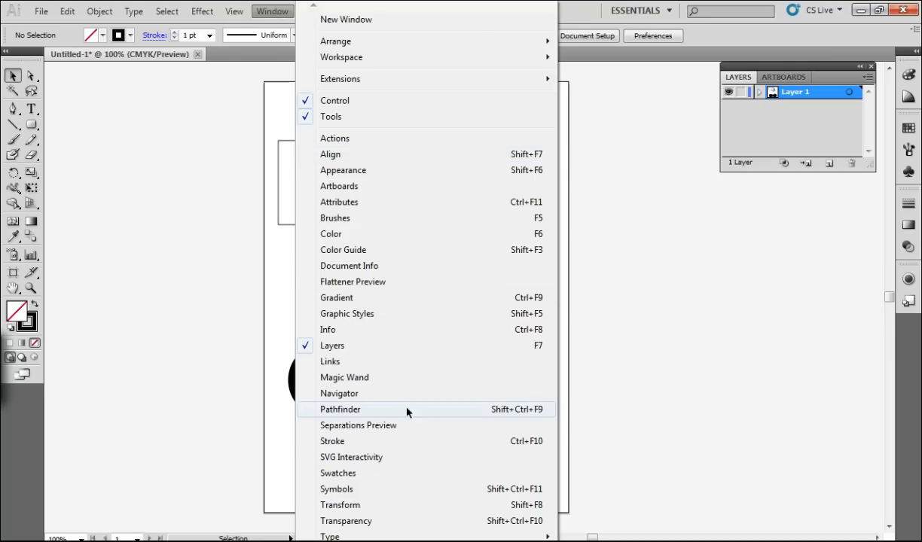
{"action": "left_click", "coordinate": [341, 409]}
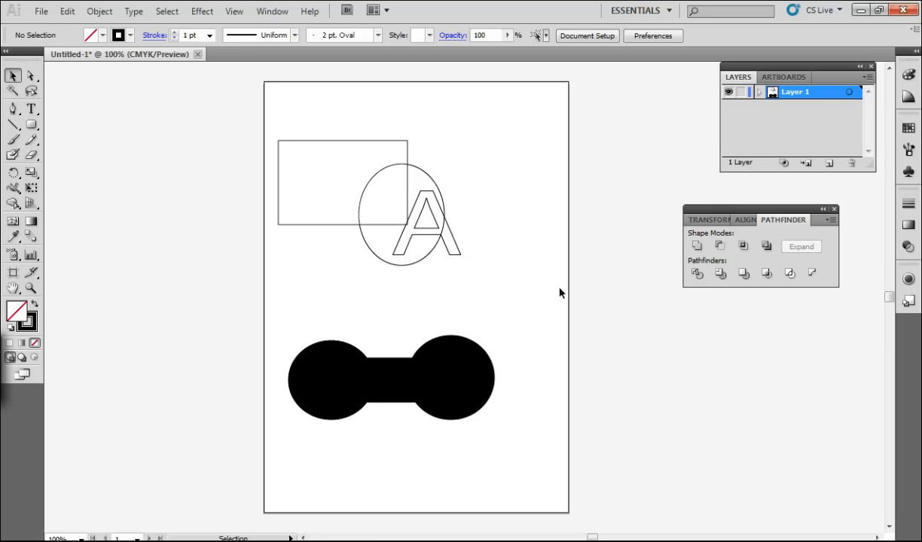
{"action": "mouse_move", "coordinate": [274, 112]}
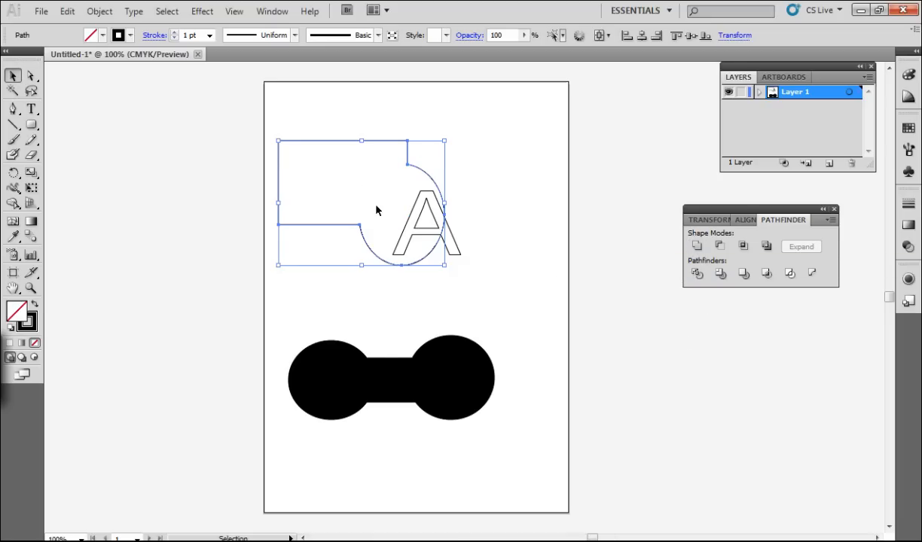
{"action": "mouse_move", "coordinate": [404, 219]}
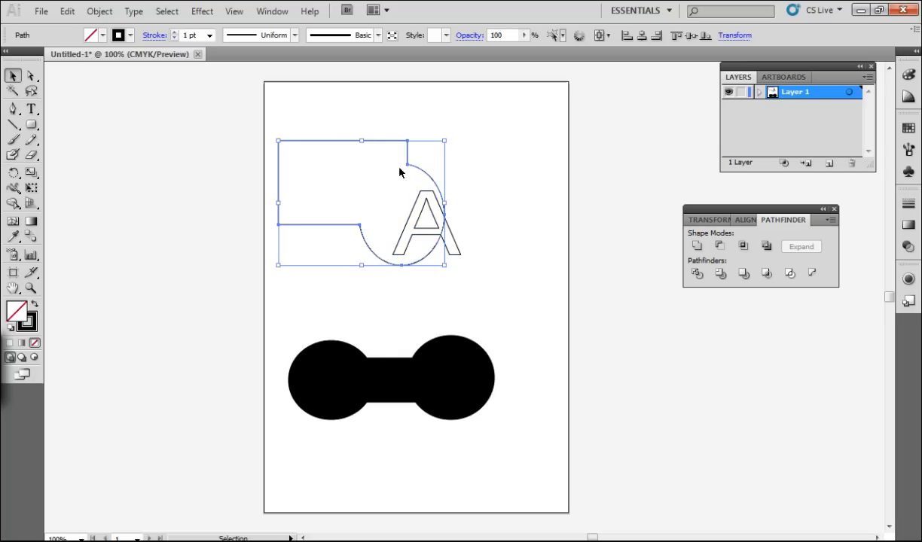
{"action": "mouse_move", "coordinate": [425, 174]}
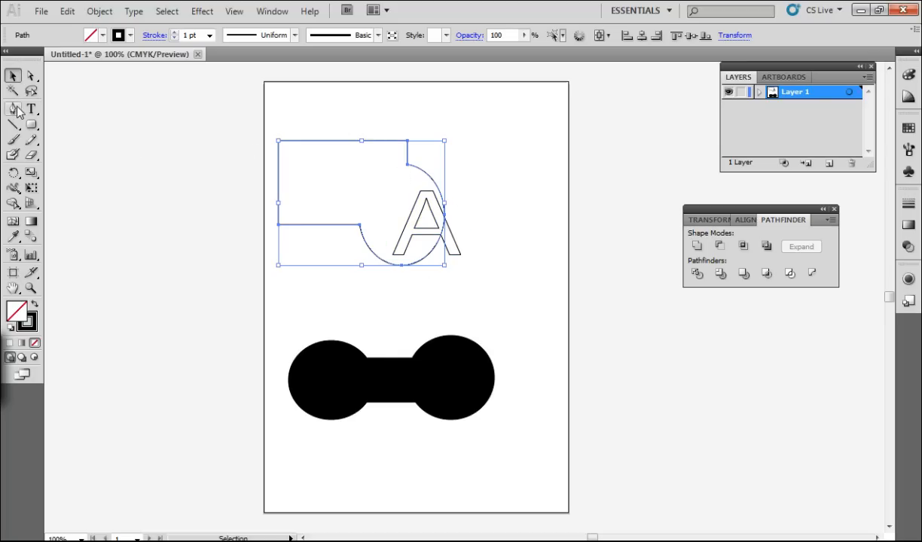
{"action": "mouse_move", "coordinate": [584, 283]}
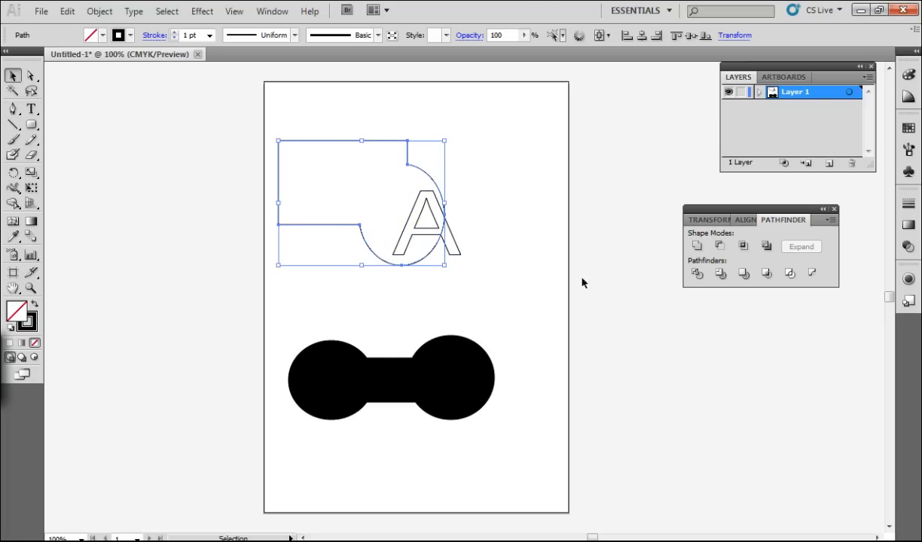
{"action": "mouse_move", "coordinate": [300, 323]}
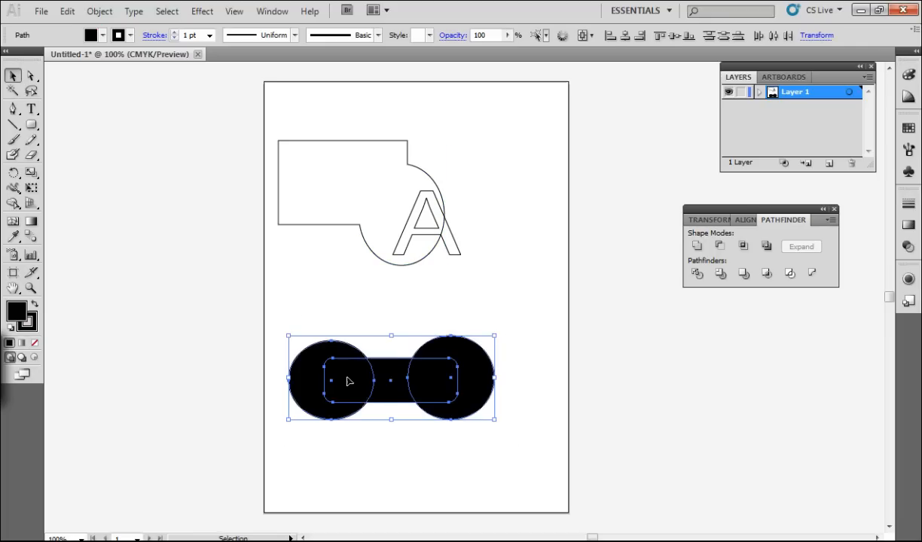
{"action": "mouse_move", "coordinate": [790, 288]}
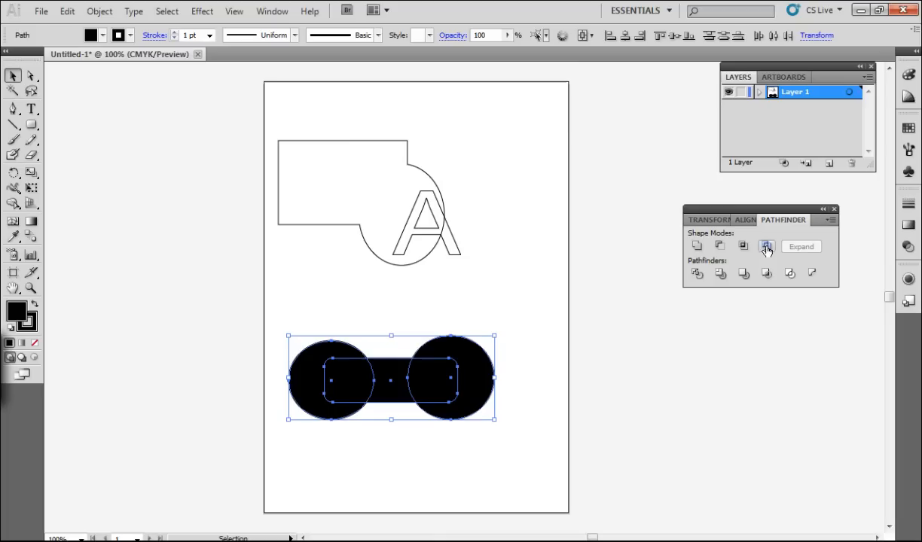
{"action": "left_click", "coordinate": [766, 246]}
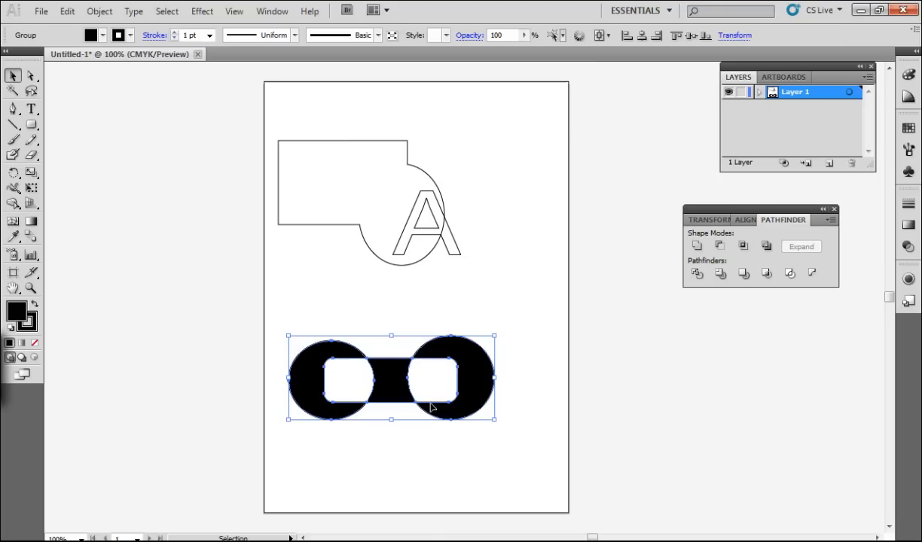
{"action": "mouse_move", "coordinate": [482, 376]}
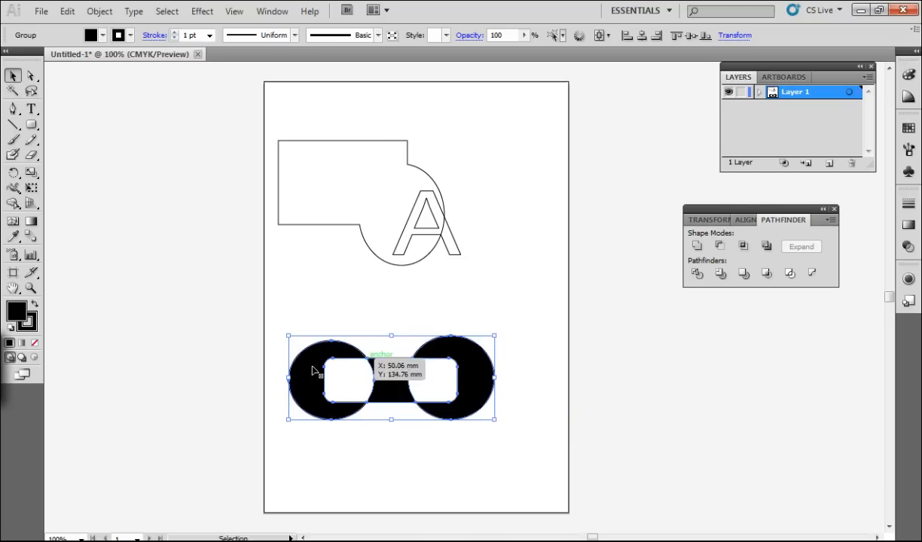
{"action": "mouse_move", "coordinate": [451, 266]}
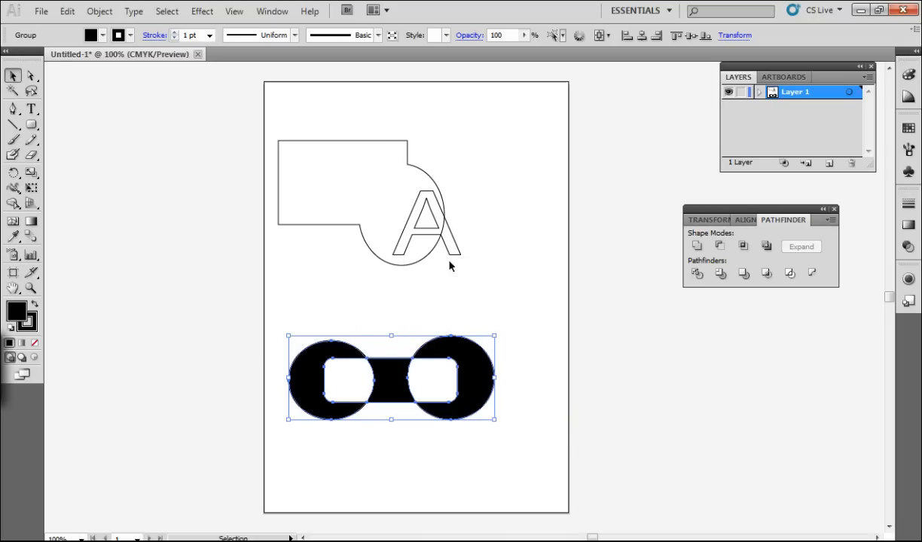
{"action": "mouse_move", "coordinate": [479, 333]}
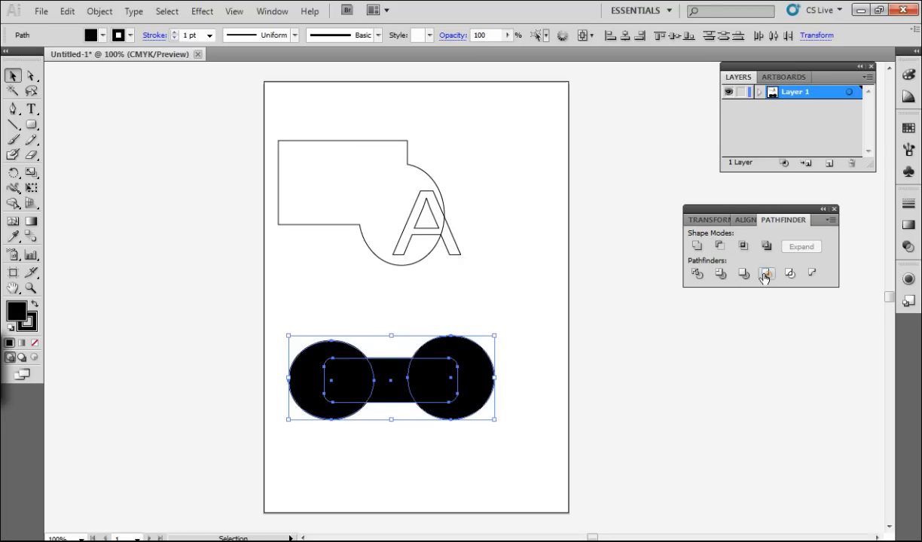
{"action": "mouse_move", "coordinate": [766, 273]}
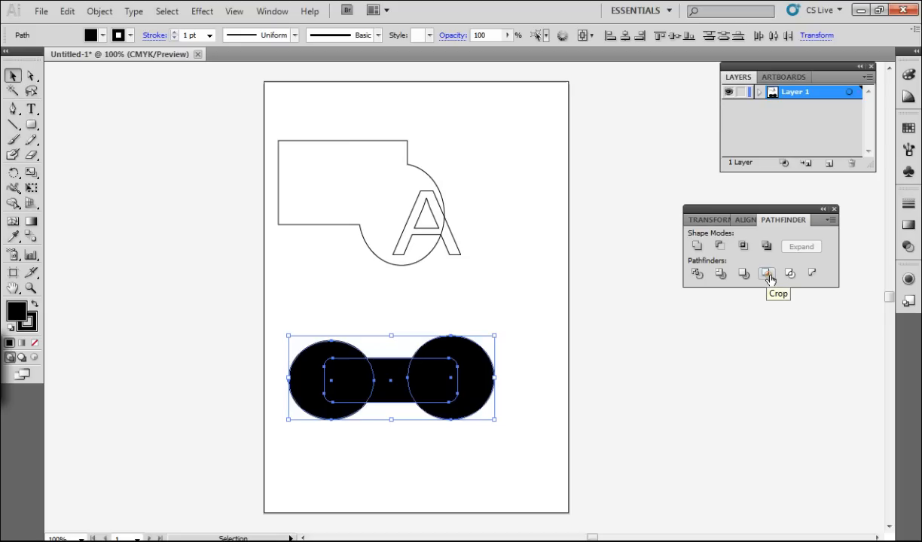
{"action": "mouse_move", "coordinate": [518, 428]}
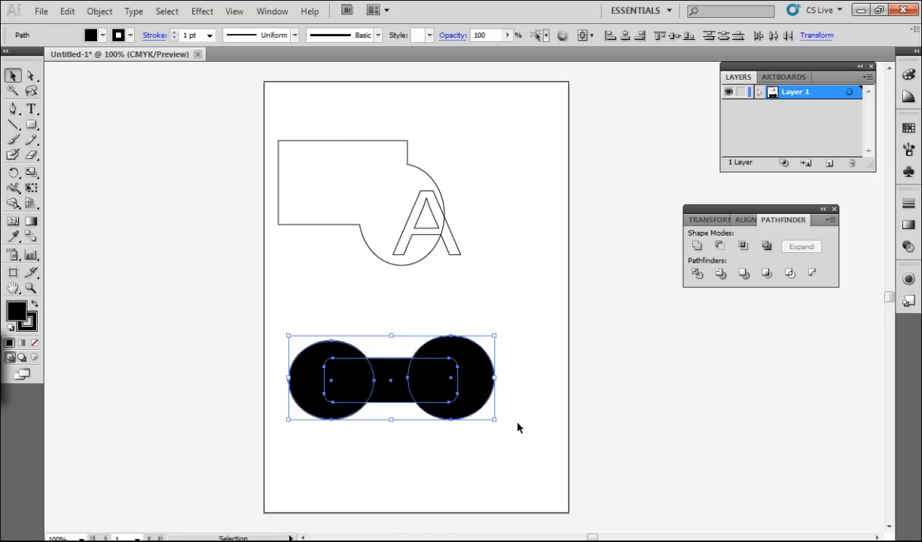
{"action": "mouse_move", "coordinate": [462, 302]}
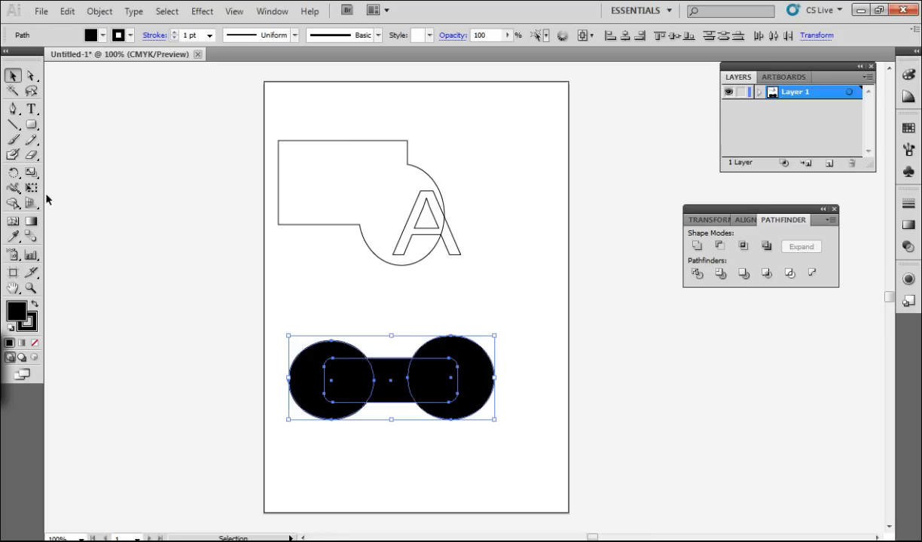
{"action": "mouse_move", "coordinate": [14, 204]}
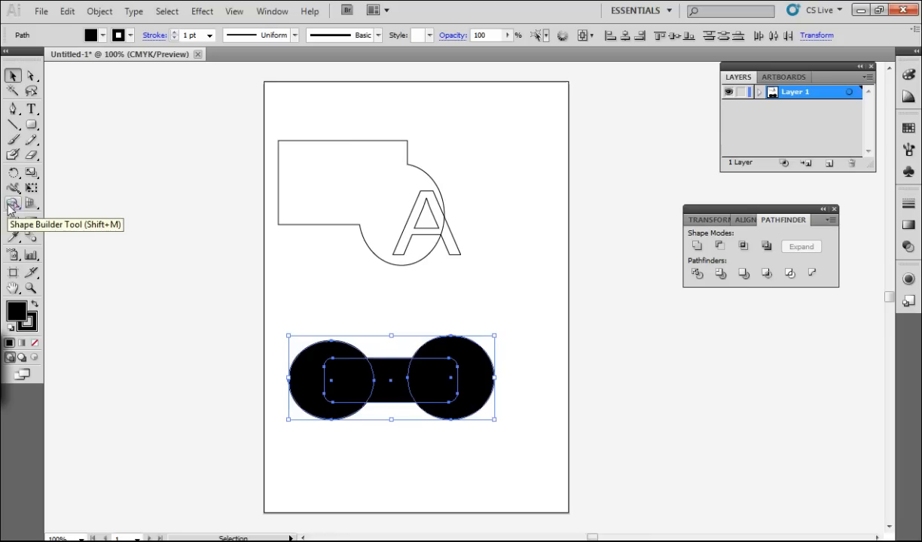
Switch to the Shape Builder Tool and sweep across the dumbbell's middle bar and right circle
{"action": "left_click", "coordinate": [14, 205]}
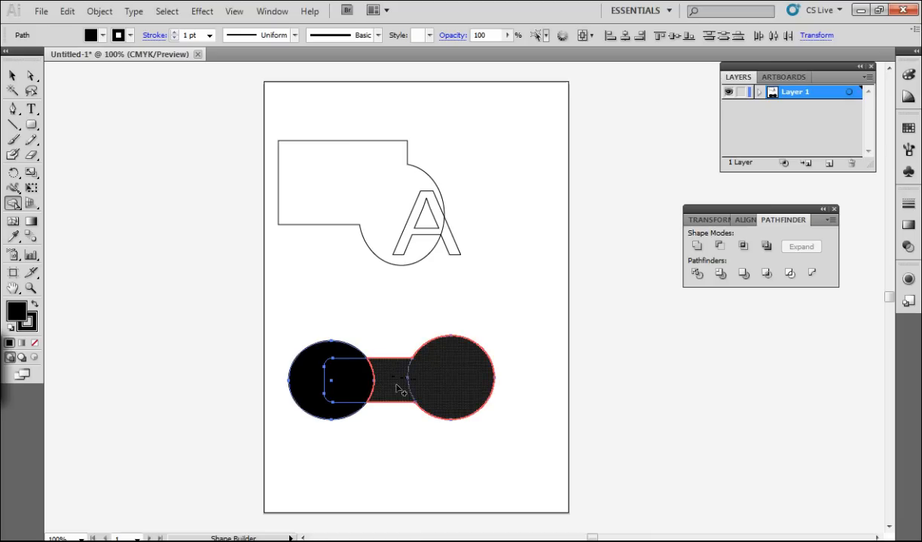
{"action": "left_click_drag", "start_coordinate": [399, 388], "coordinate": [331, 388]}
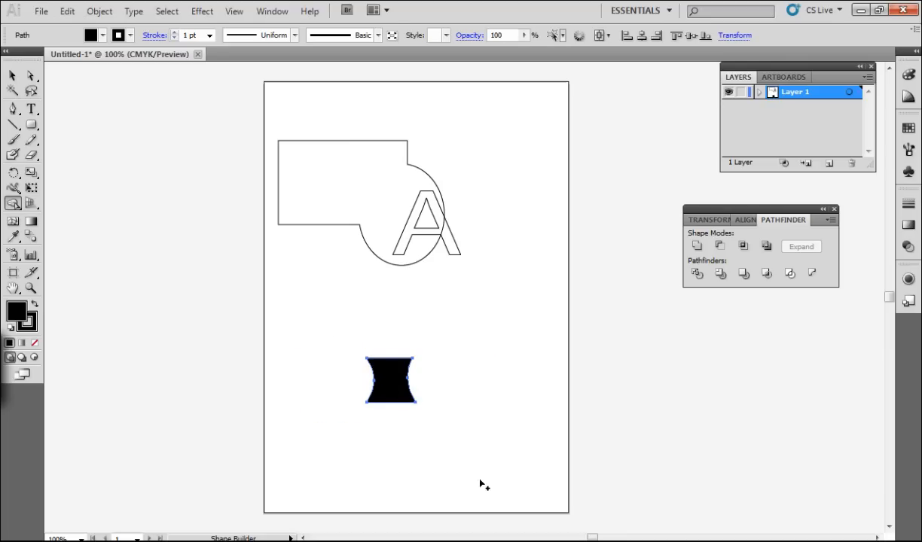
{"action": "mouse_move", "coordinate": [460, 420]}
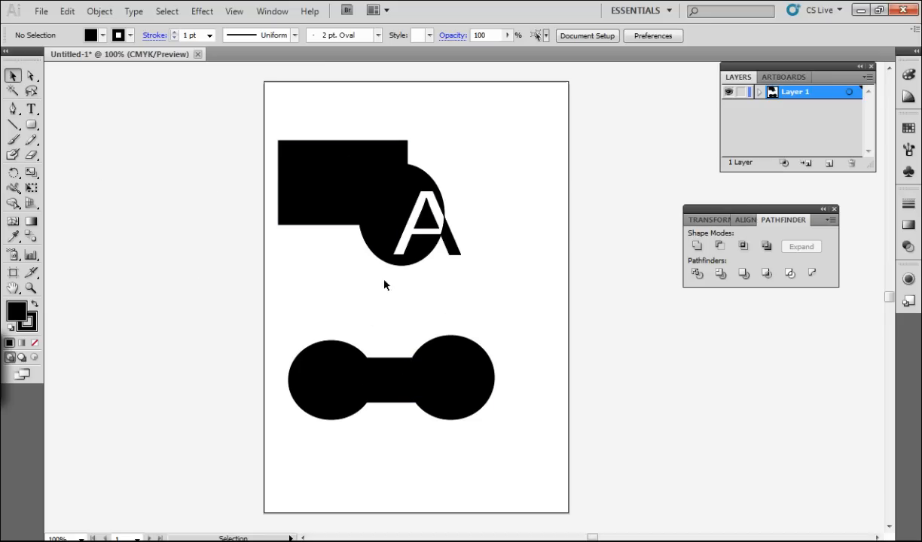
{"action": "left_click", "coordinate": [452, 377]}
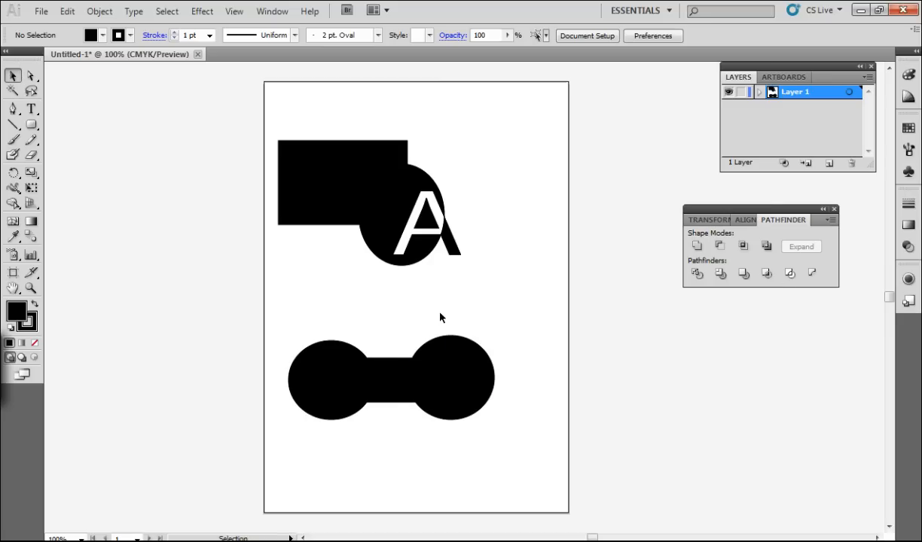
{"action": "mouse_move", "coordinate": [149, 174]}
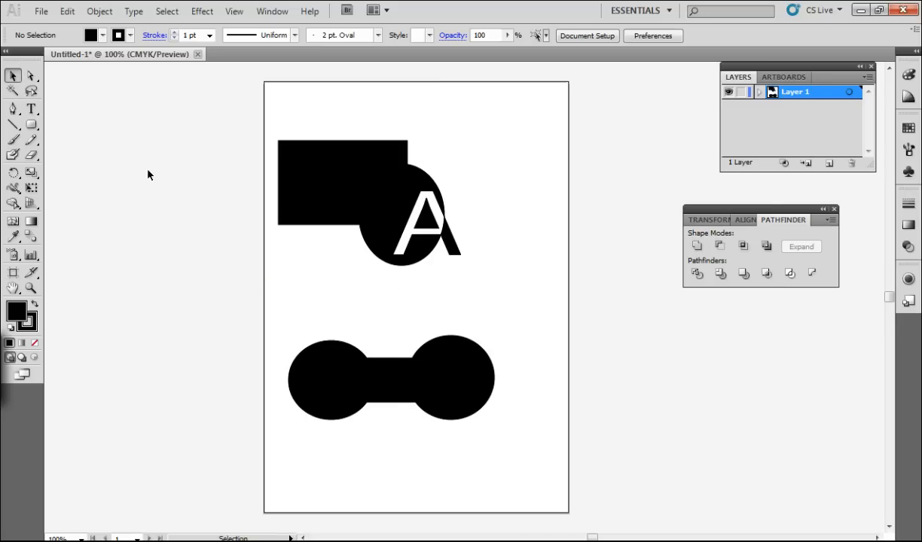
{"action": "mouse_move", "coordinate": [421, 306]}
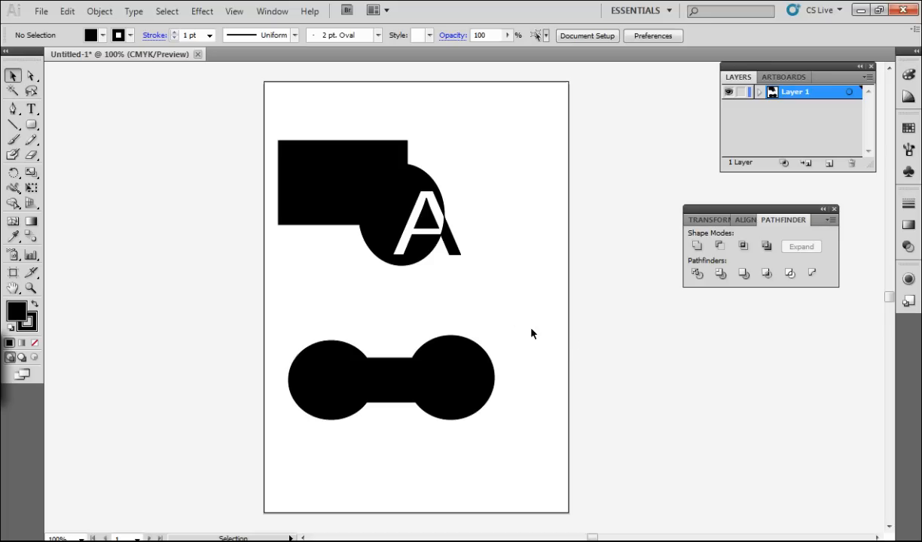
{"action": "mouse_move", "coordinate": [534, 338]}
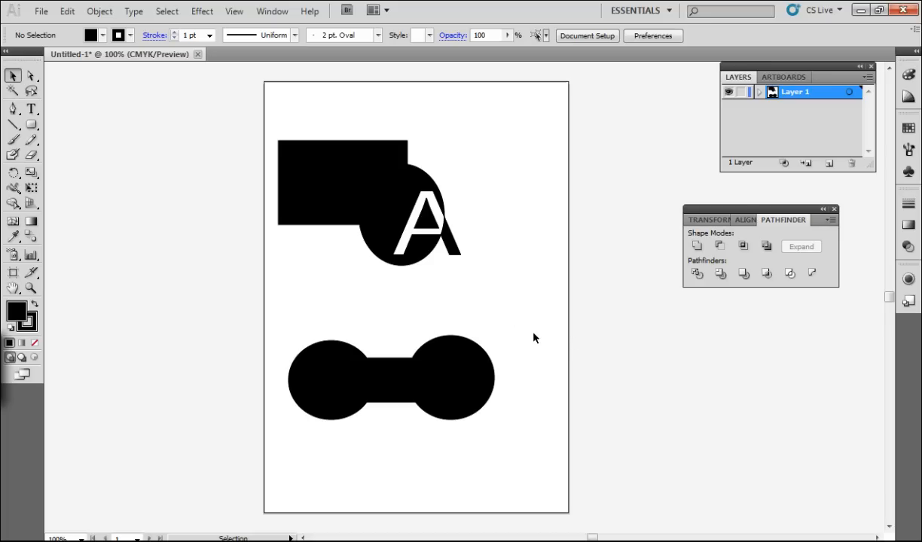